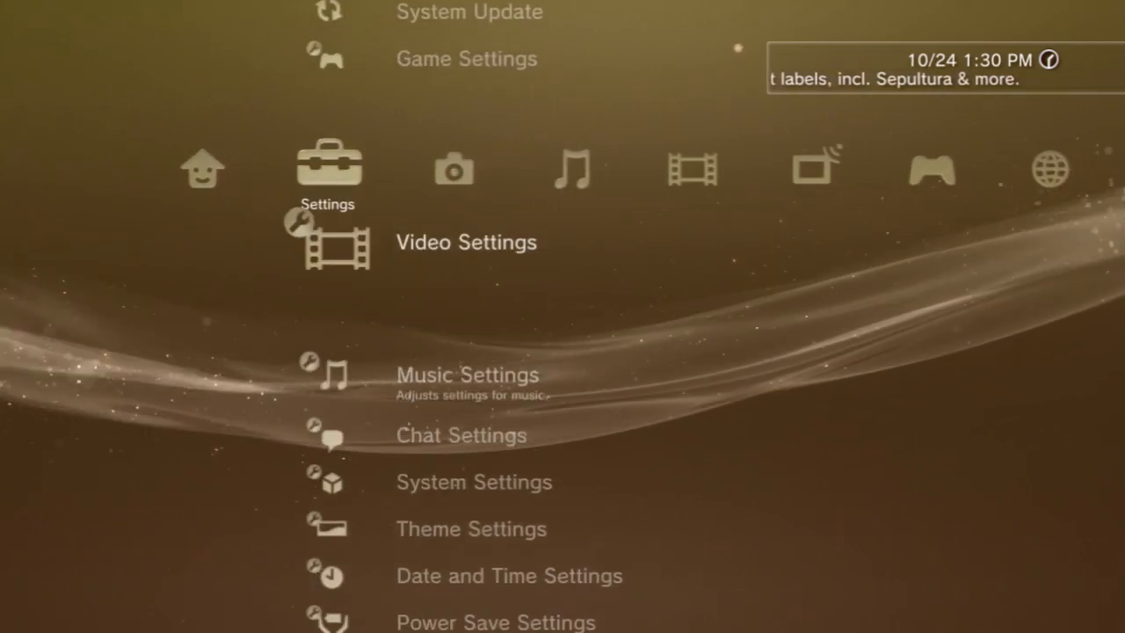
# - Move down the Settings column toward Network Settings and the Internet Connection summary
pyautogui.scroll(-3)
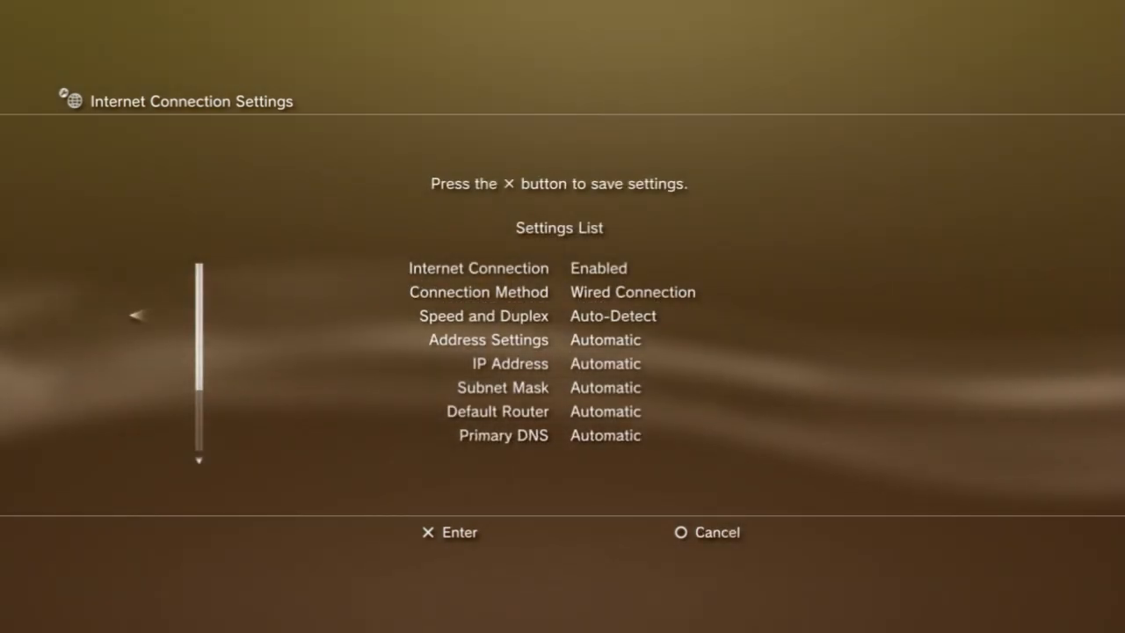
# - Save the wired connection settings, start the connection test, and back out to the Users column
pyautogui.press('x')
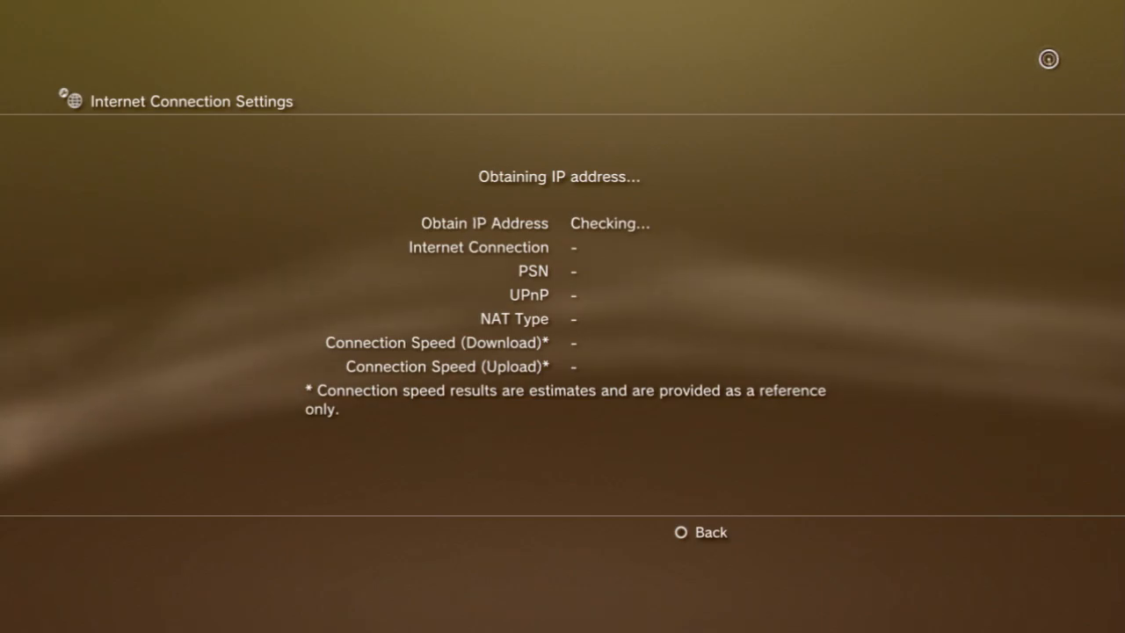
pyautogui.click(700, 531)
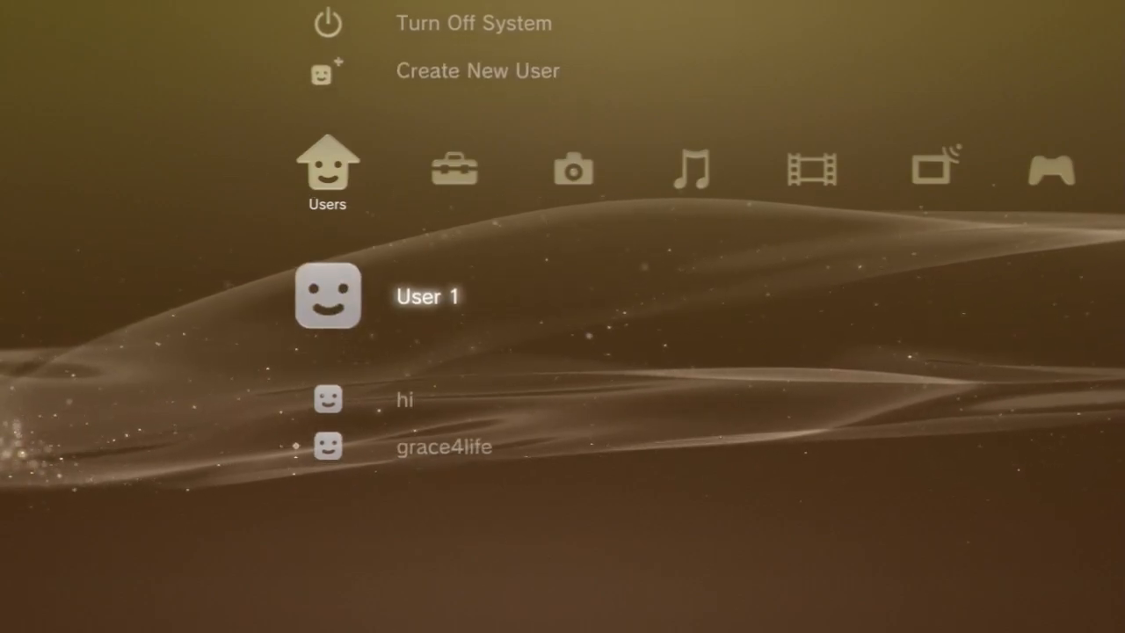
# - Sign into the third user profile and start Just Dance 2014 from the Game column
pyautogui.scroll(-3)
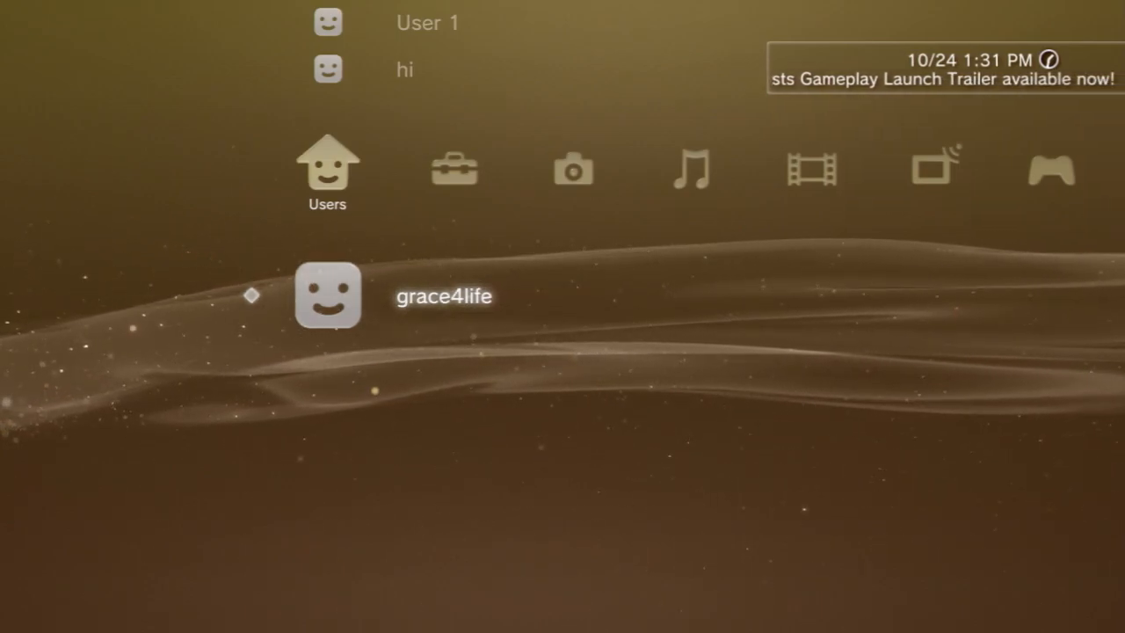
pyautogui.hscroll(3)
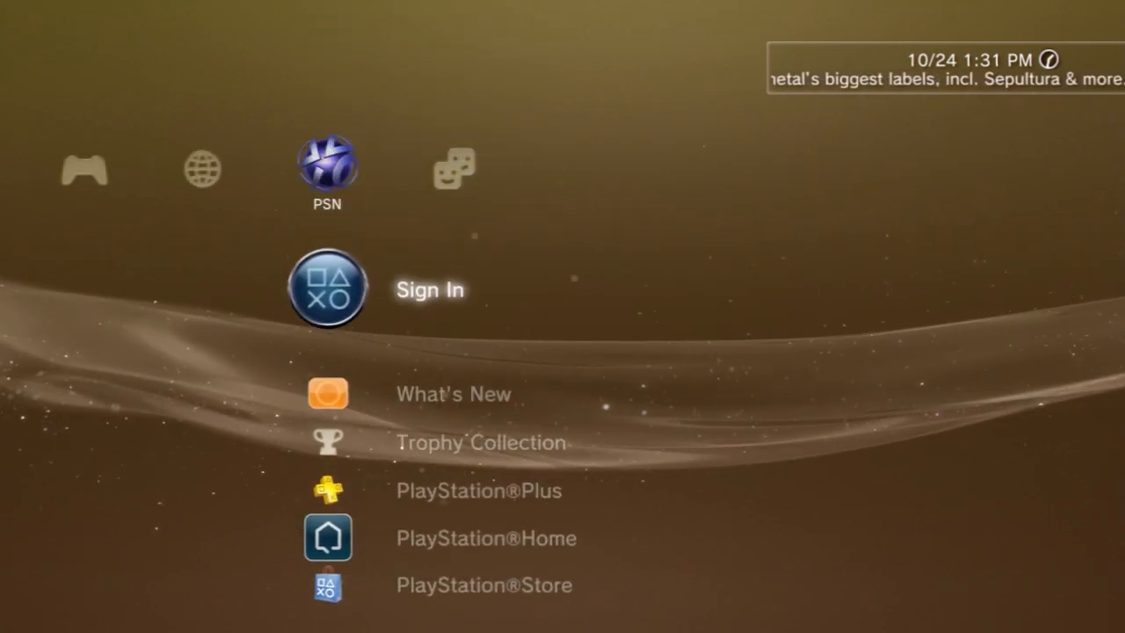
pyautogui.hscroll(-3)
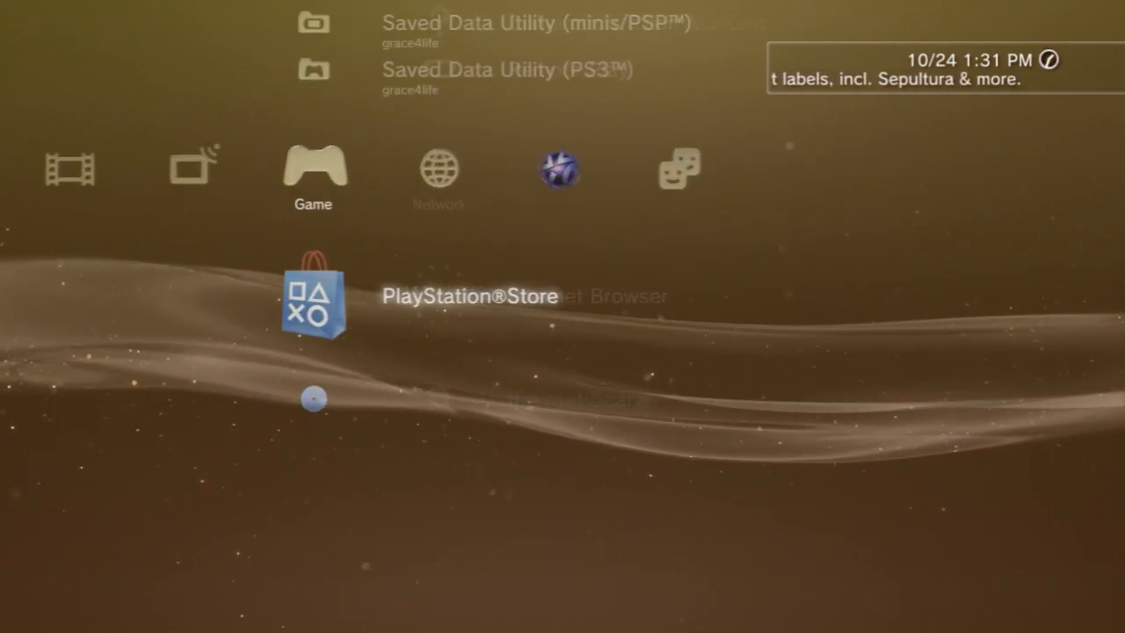
pyautogui.scroll(-3)
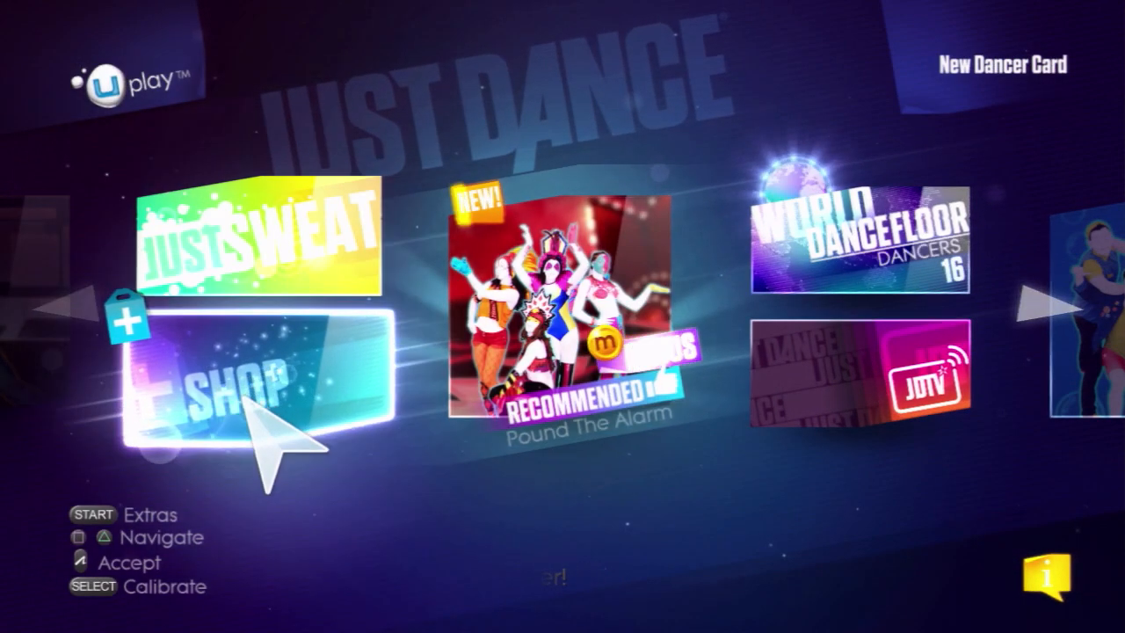
# - Enter the in-game Shop and bring up the details page for Katy Perry – Roar
pyautogui.click(255, 378)
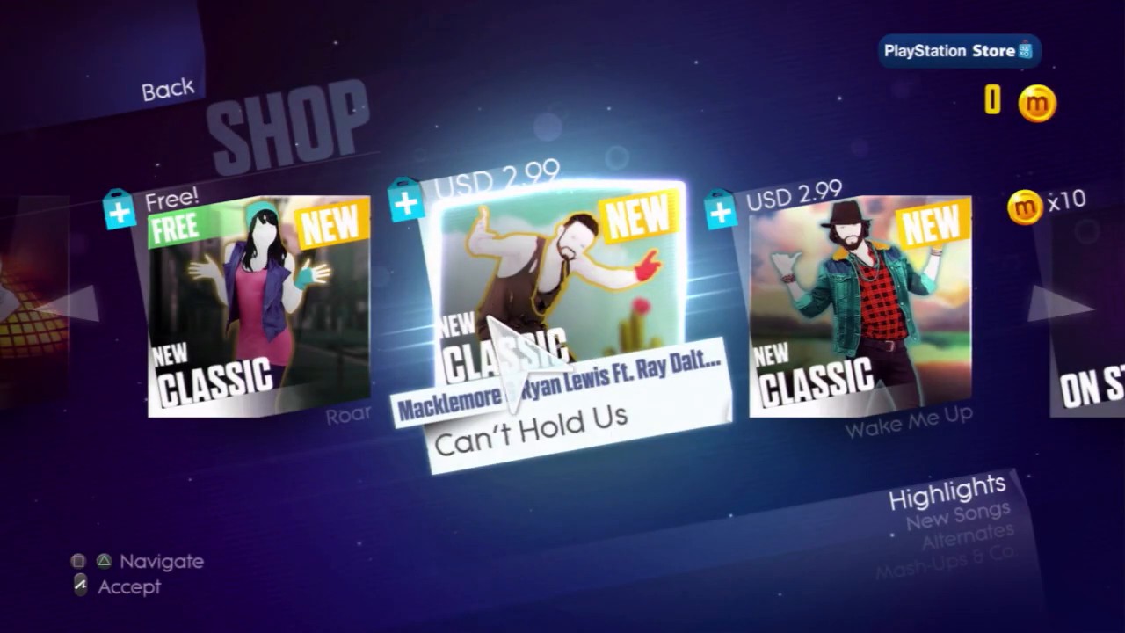
pyautogui.hscroll(-3)
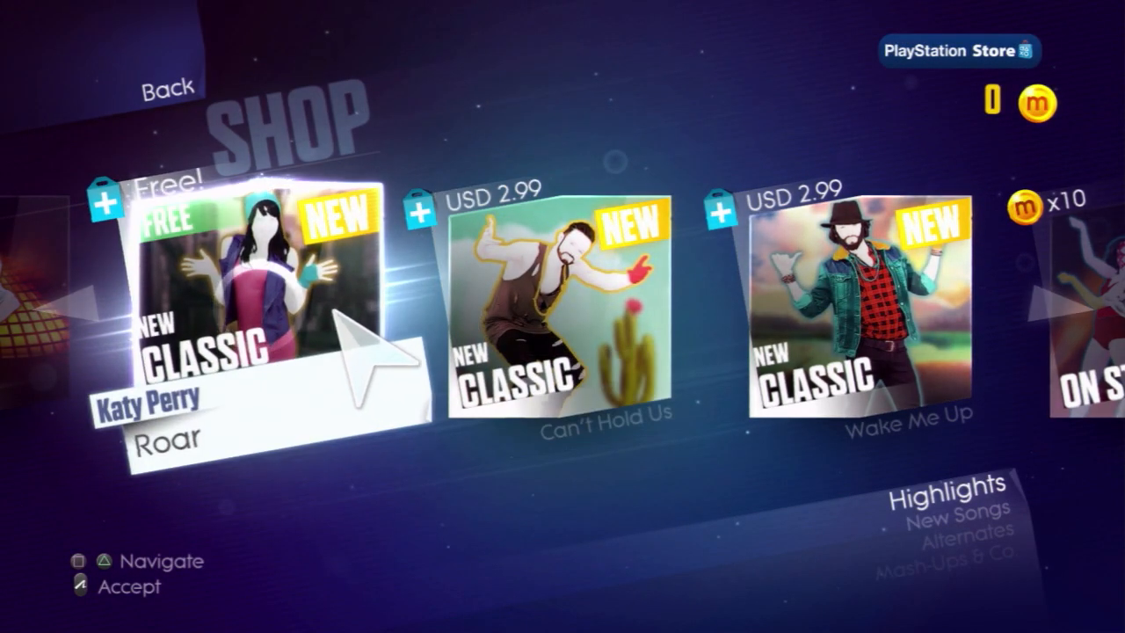
pyautogui.click(254, 308)
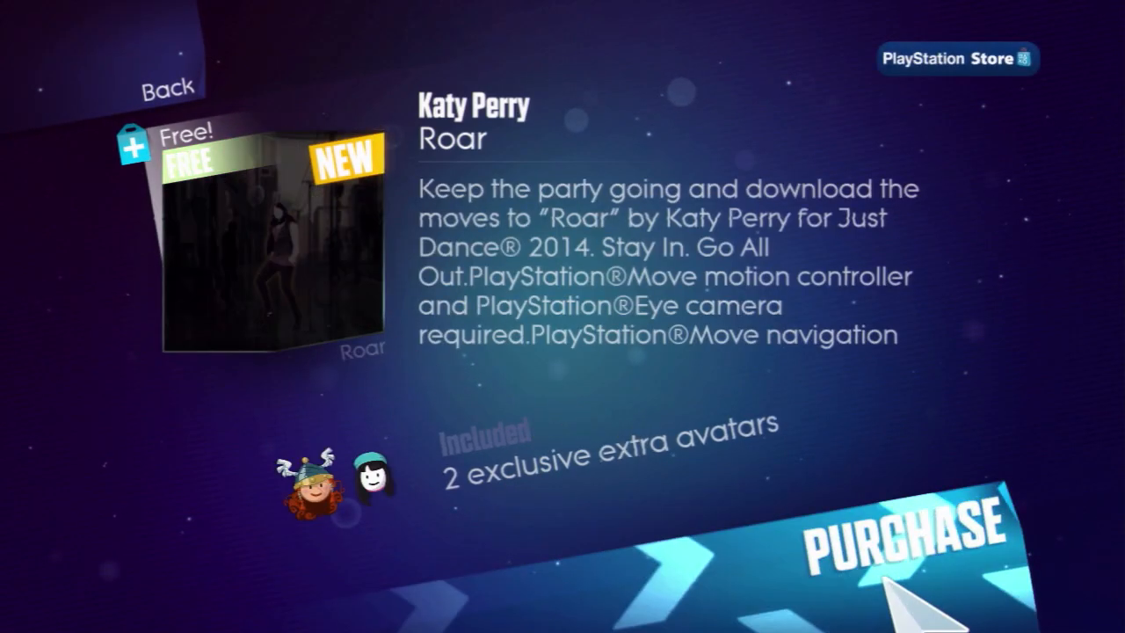
# - Purchase and confirm the free Katy Perry – Roar add-on, then start its download
pyautogui.click(897, 542)
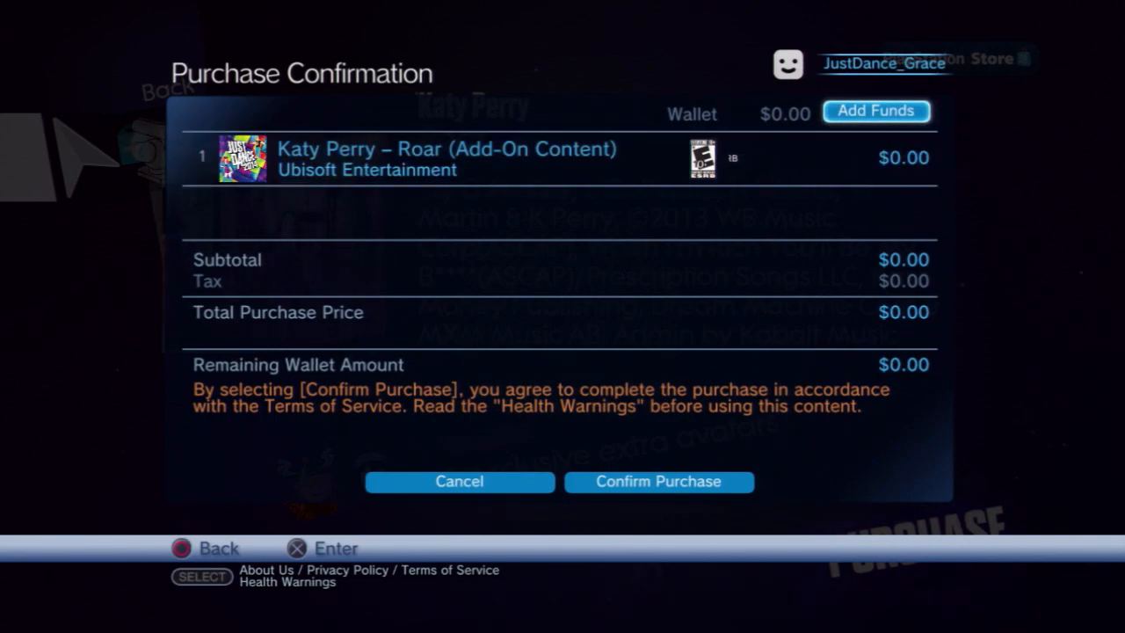
pyautogui.click(876, 111)
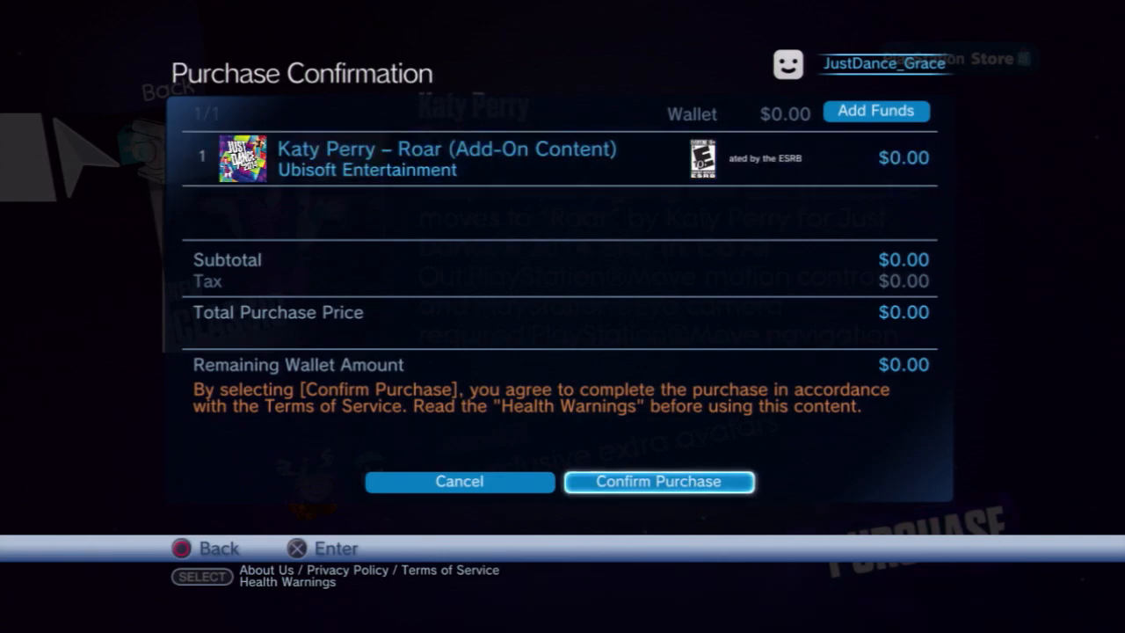
pyautogui.click(658, 482)
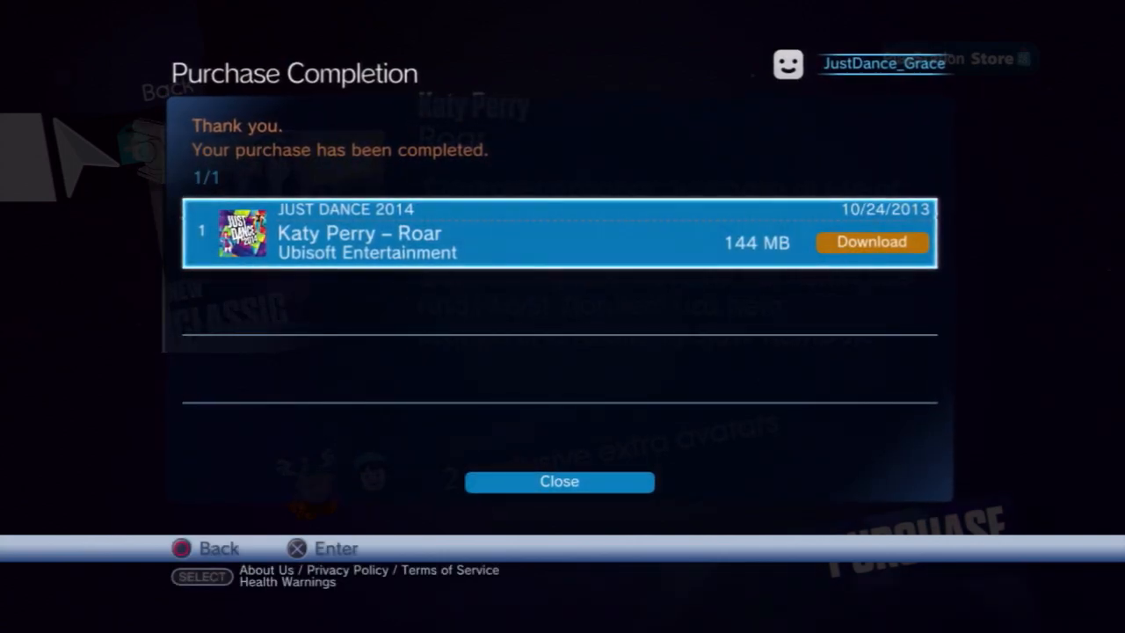
pyautogui.click(872, 242)
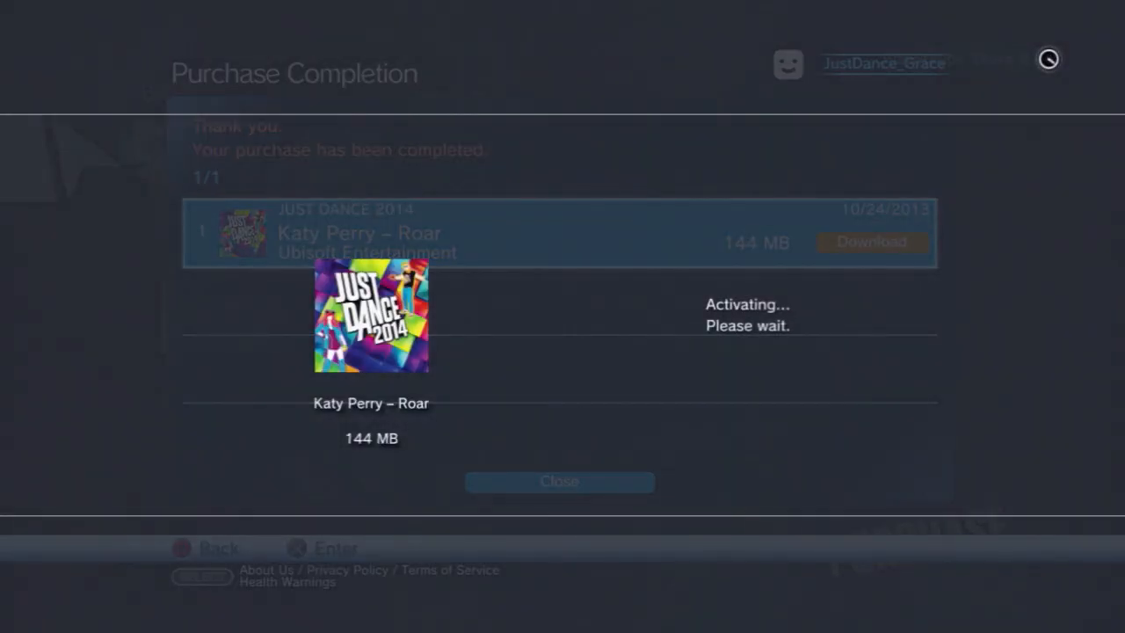